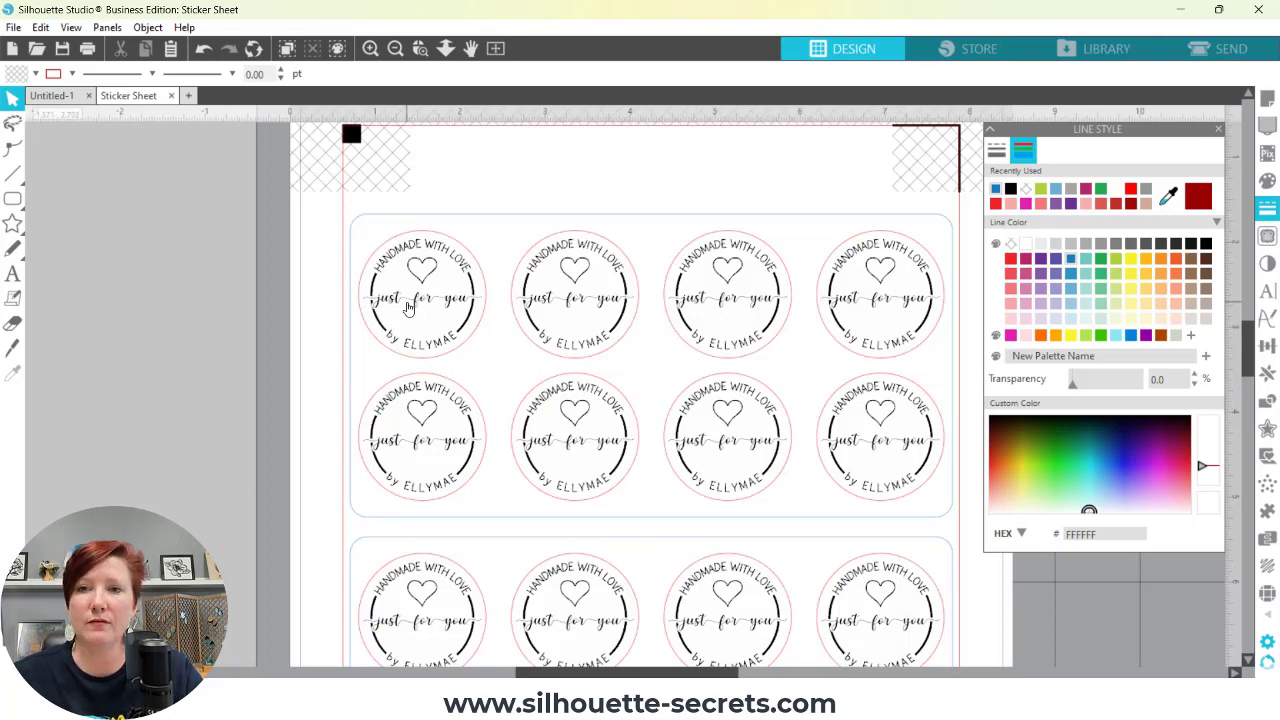
mouse_move(378, 347)
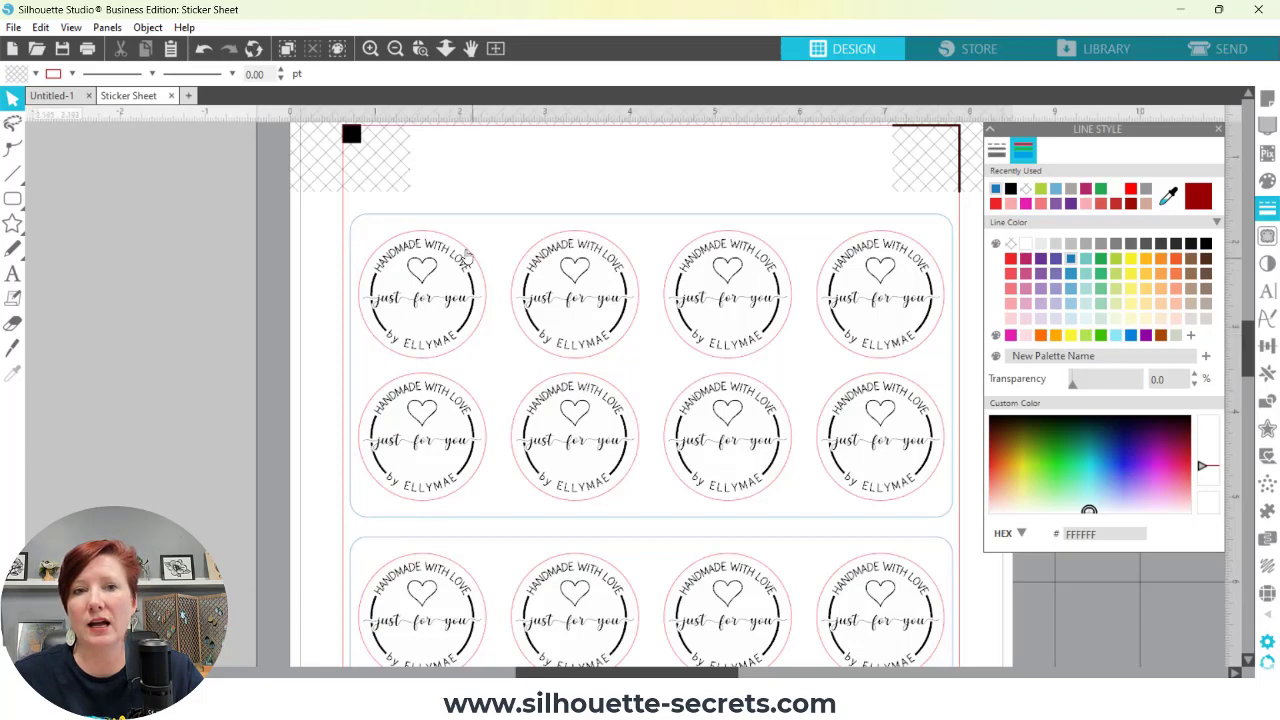
mouse_move(401, 366)
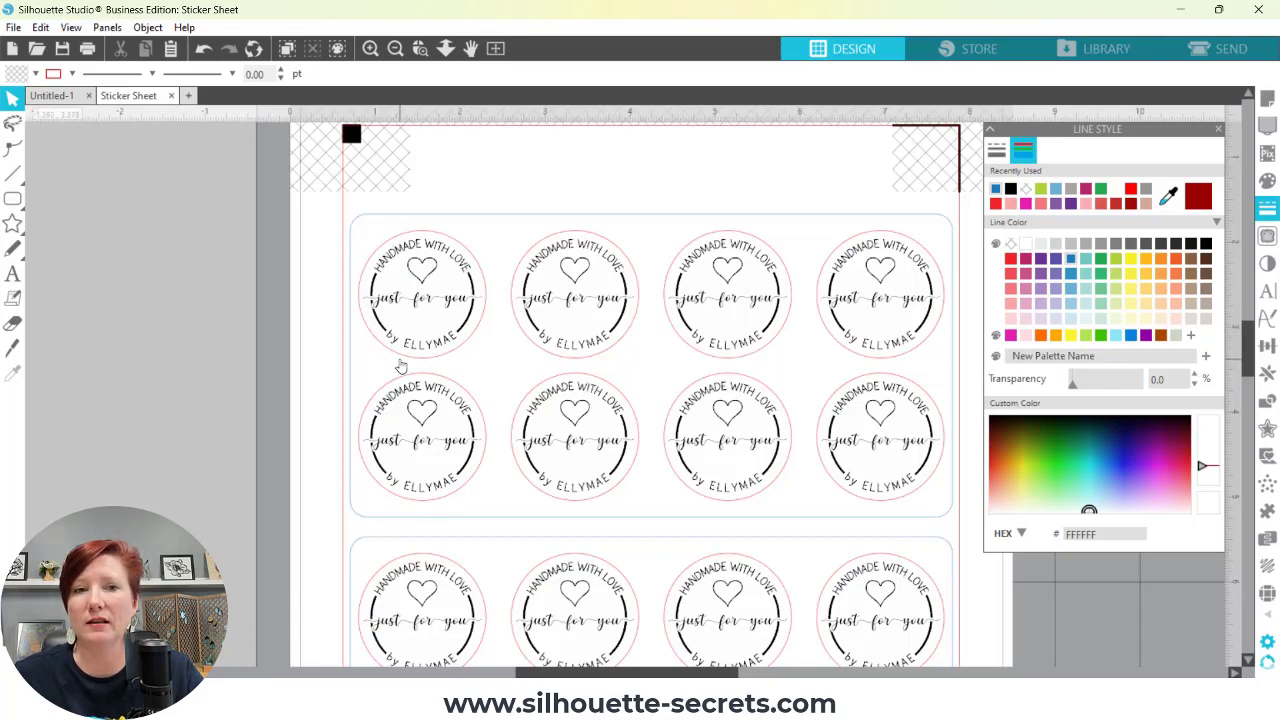
mouse_move(398, 368)
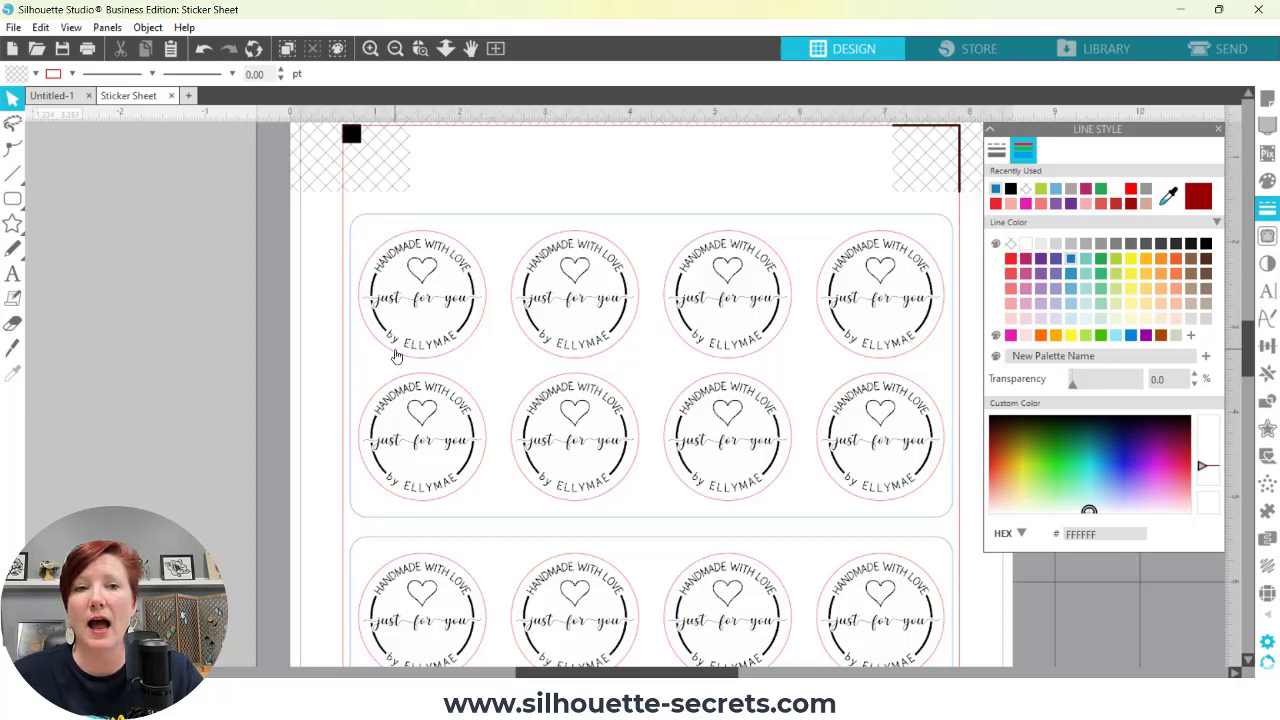
mouse_move(347, 250)
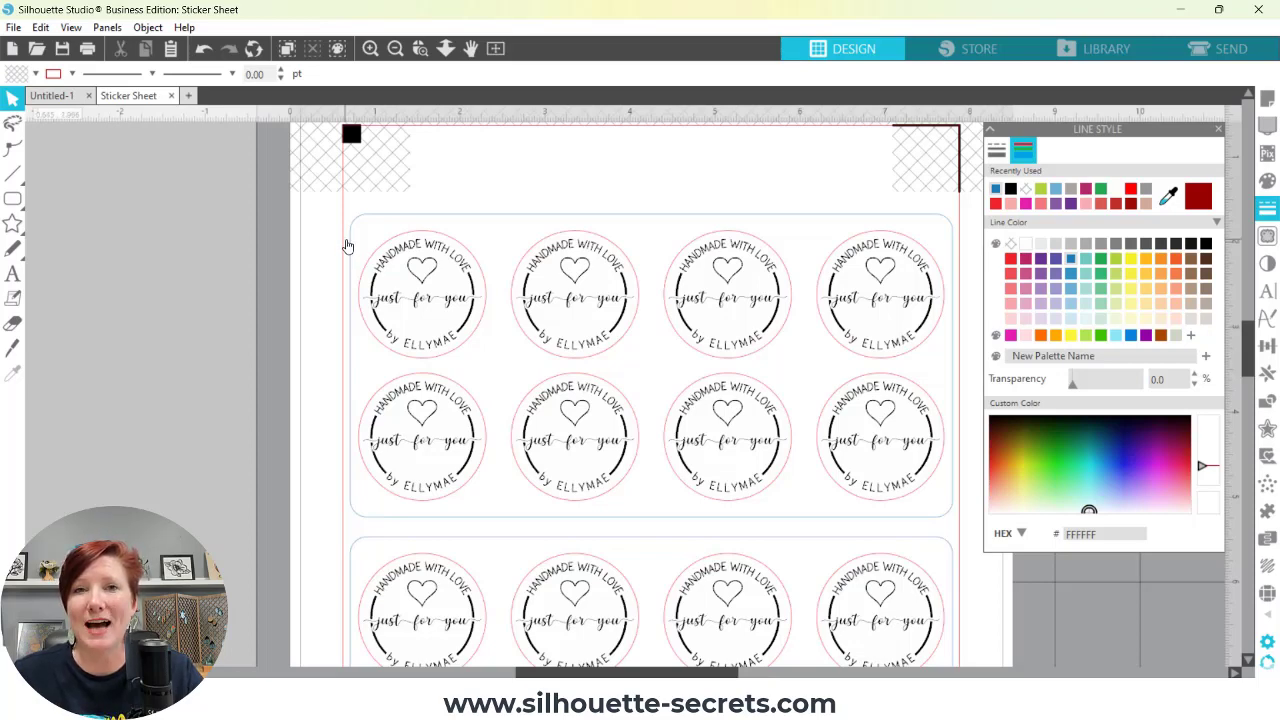
mouse_move(355, 521)
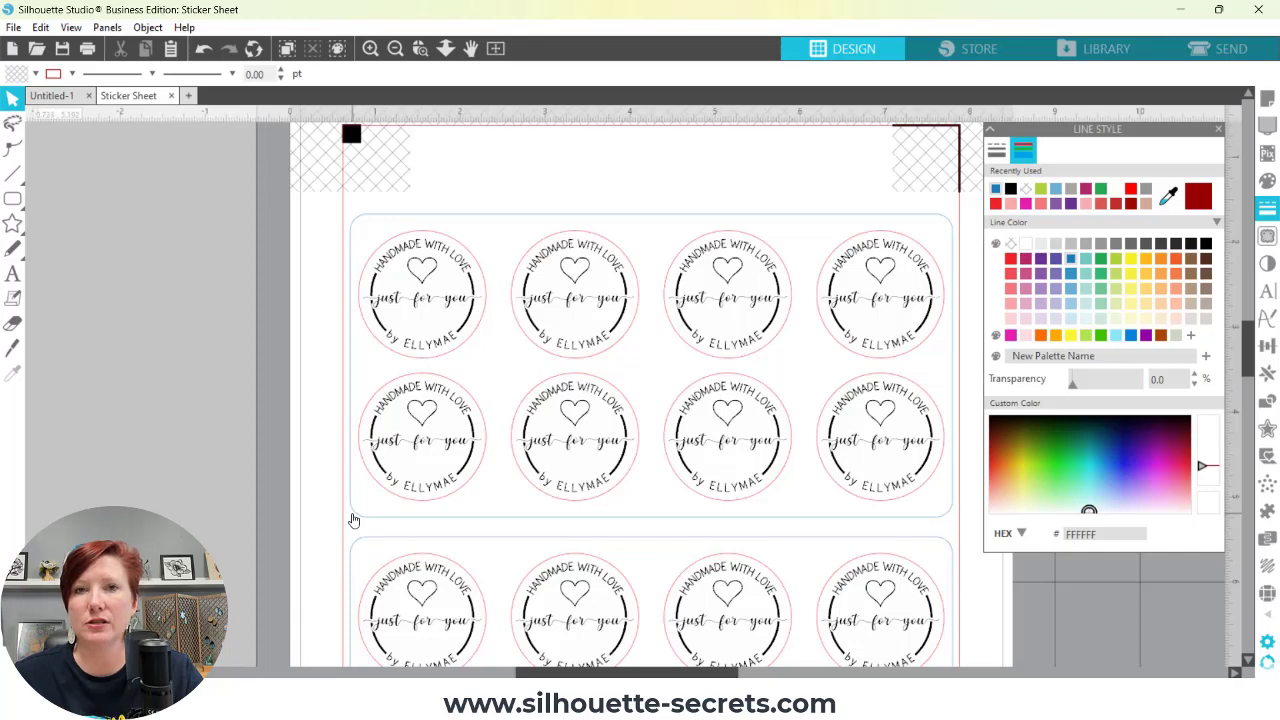
mouse_move(366, 559)
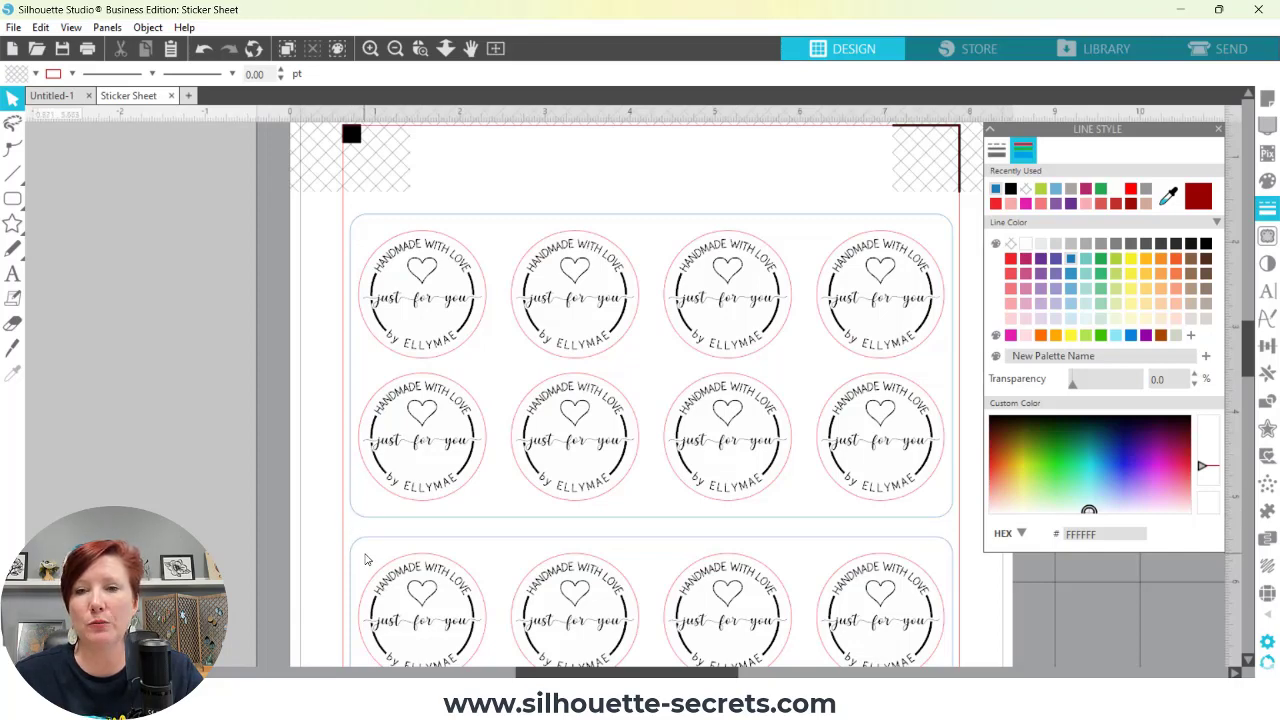
mouse_move(438, 476)
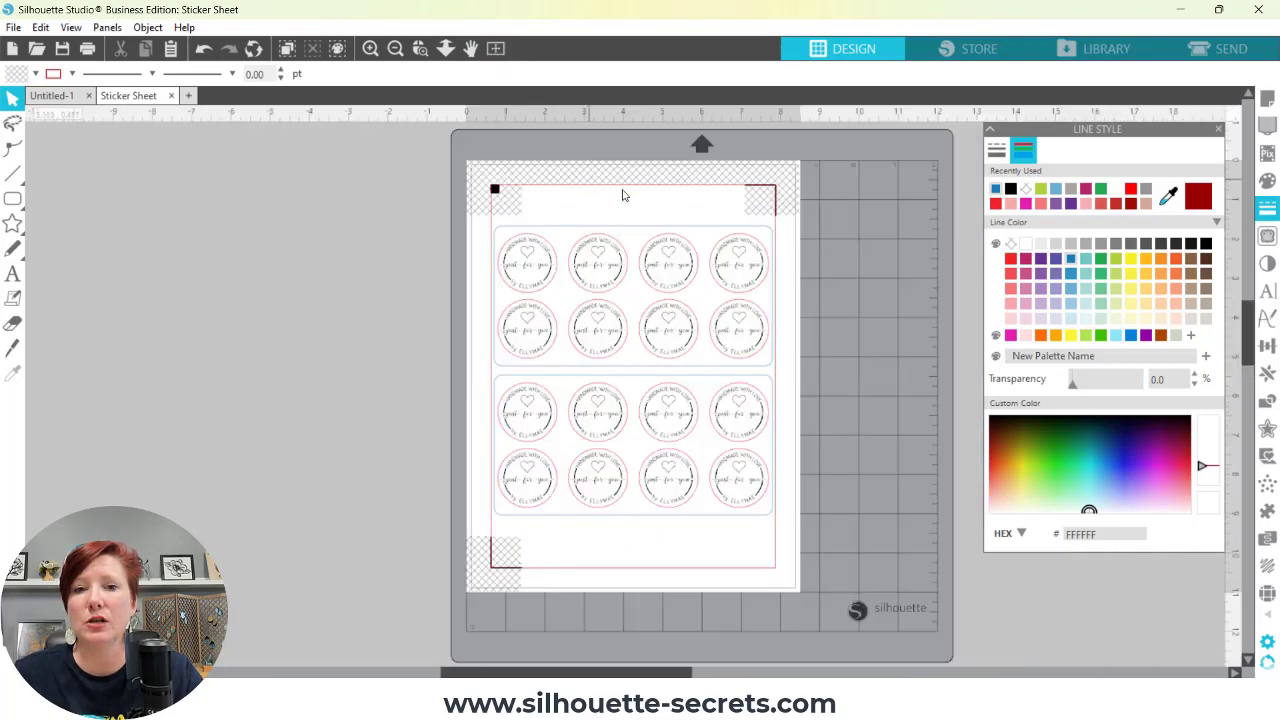
mouse_move(615, 512)
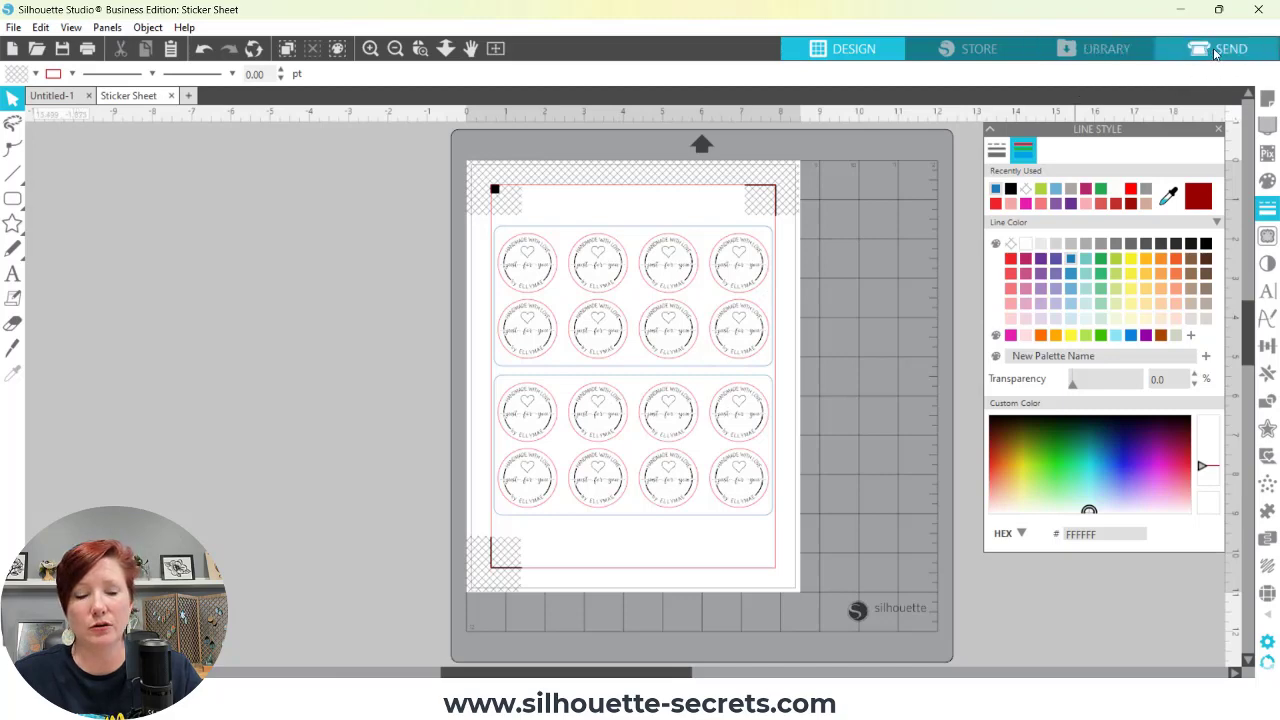
mouse_move(1212, 48)
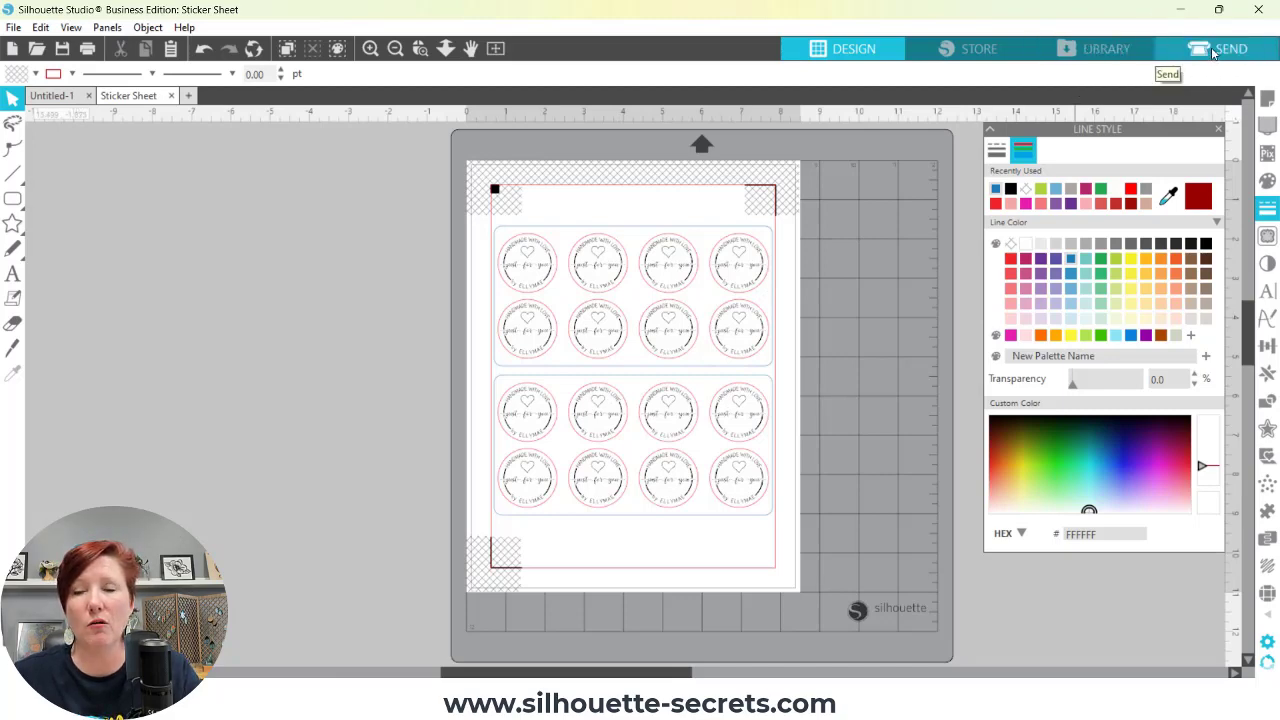
Switch to Send to view the cut settings: AutoBlade, force 14, speed 8, one pass.
left_click(1217, 48)
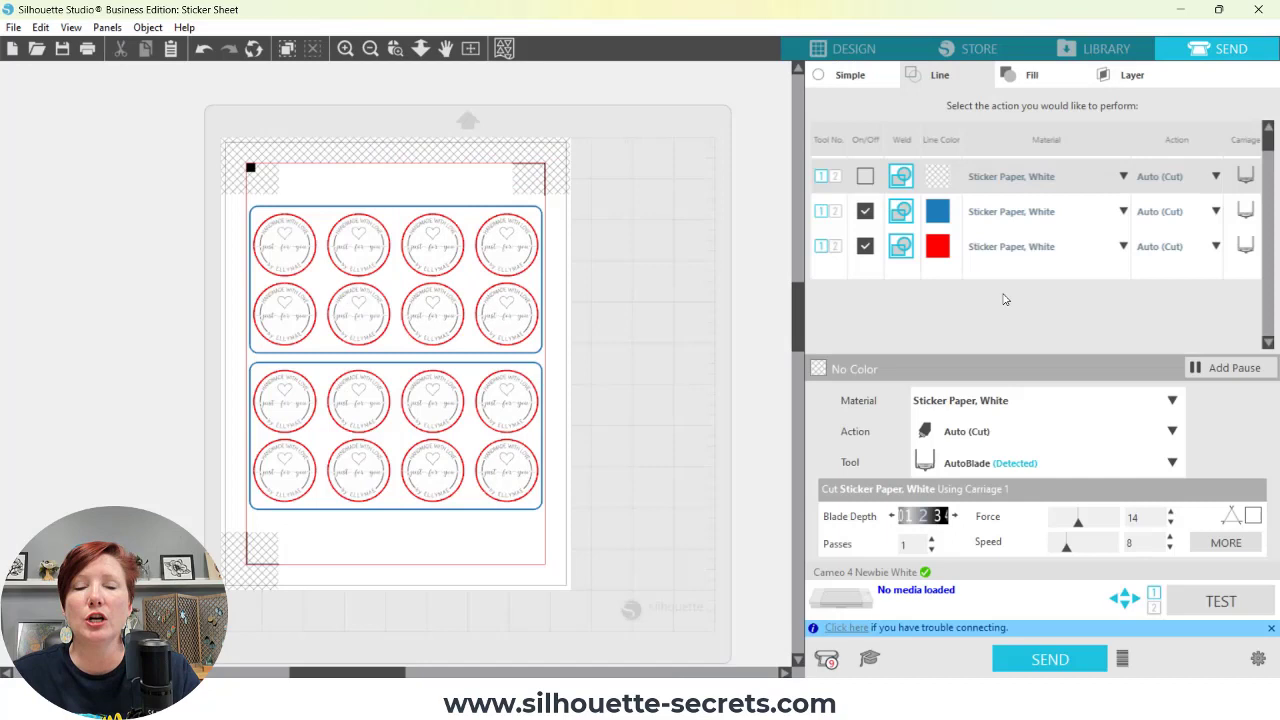
mouse_move(990, 308)
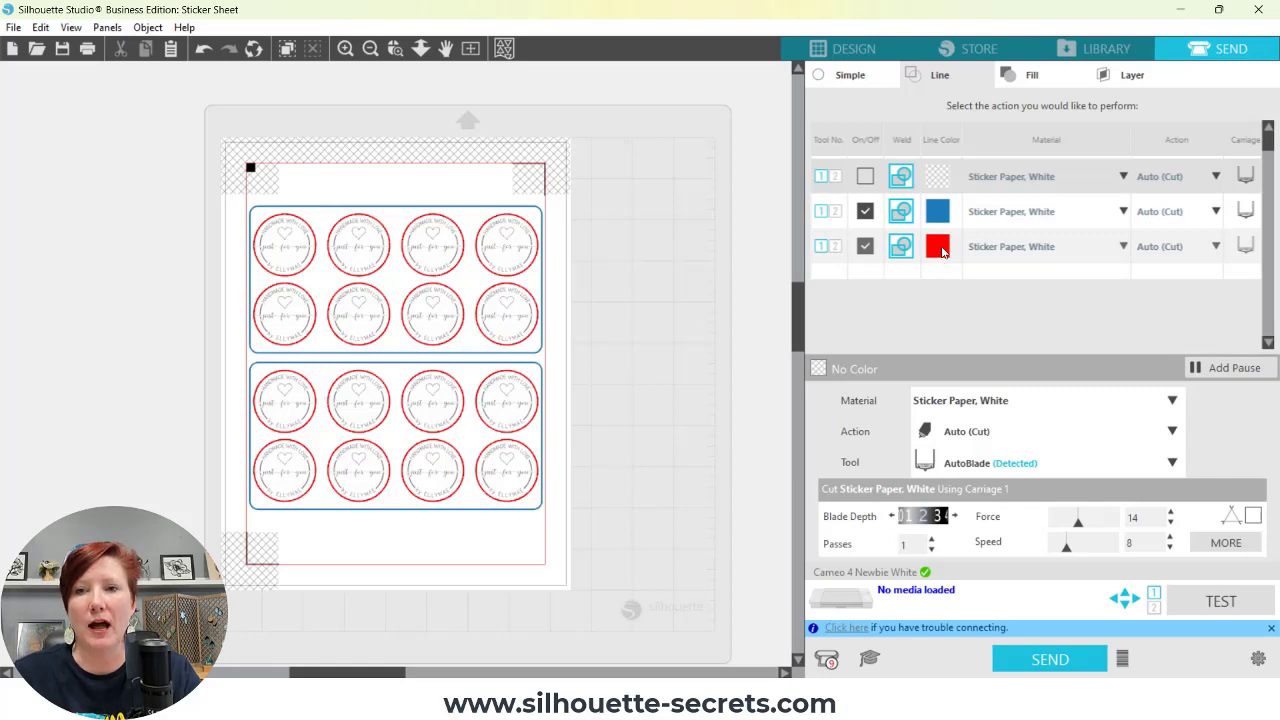
mouse_move(1019, 248)
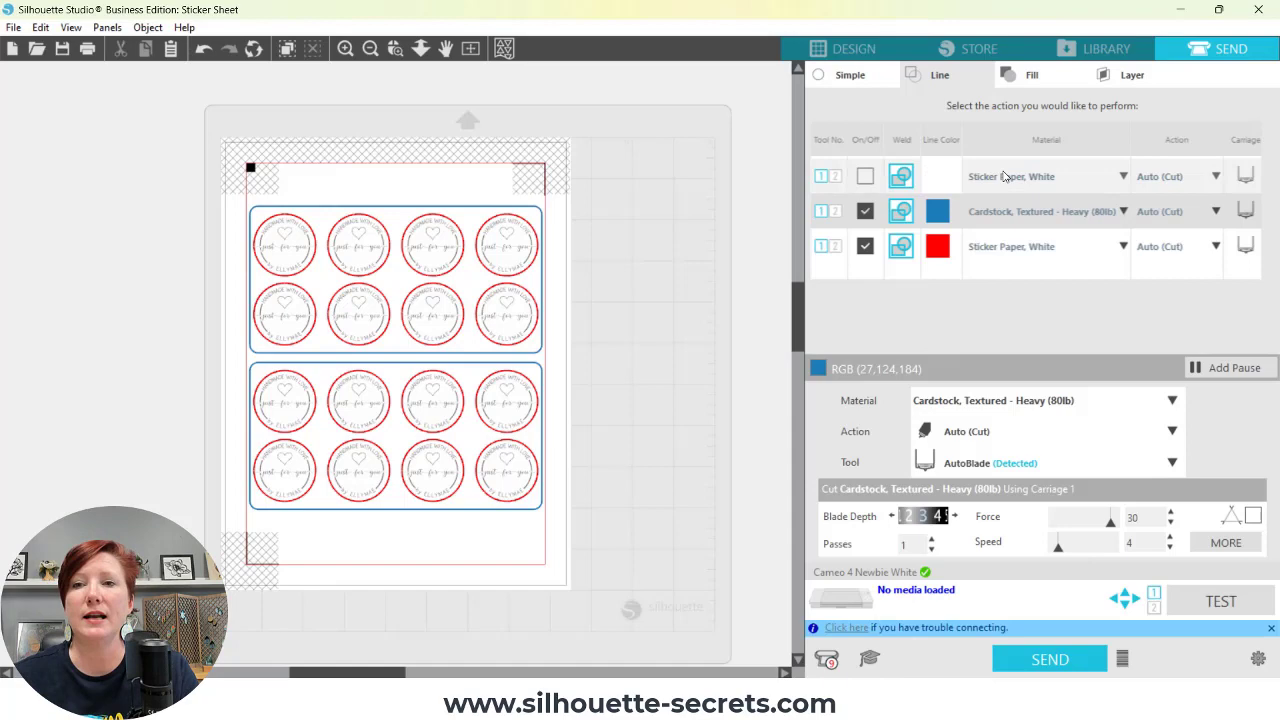
Select the No Color line entry to view its white sticker paper blade settings.
left_click(1011, 176)
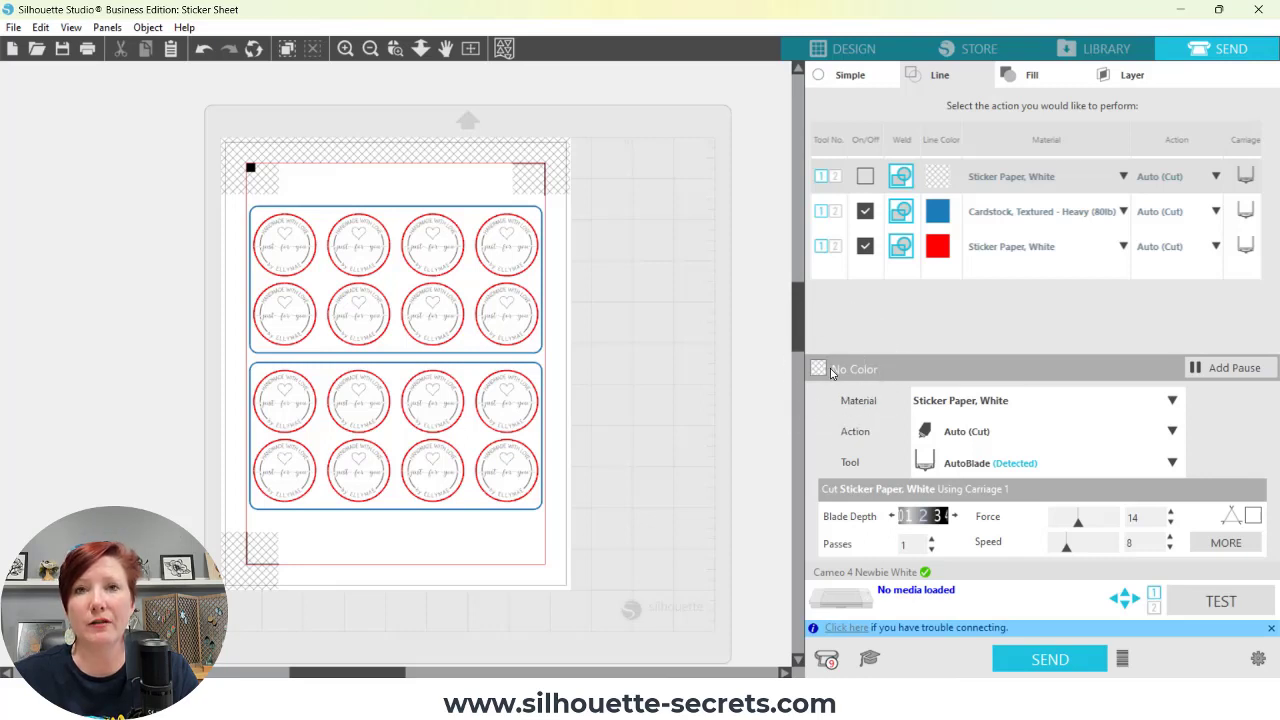
mouse_move(832, 362)
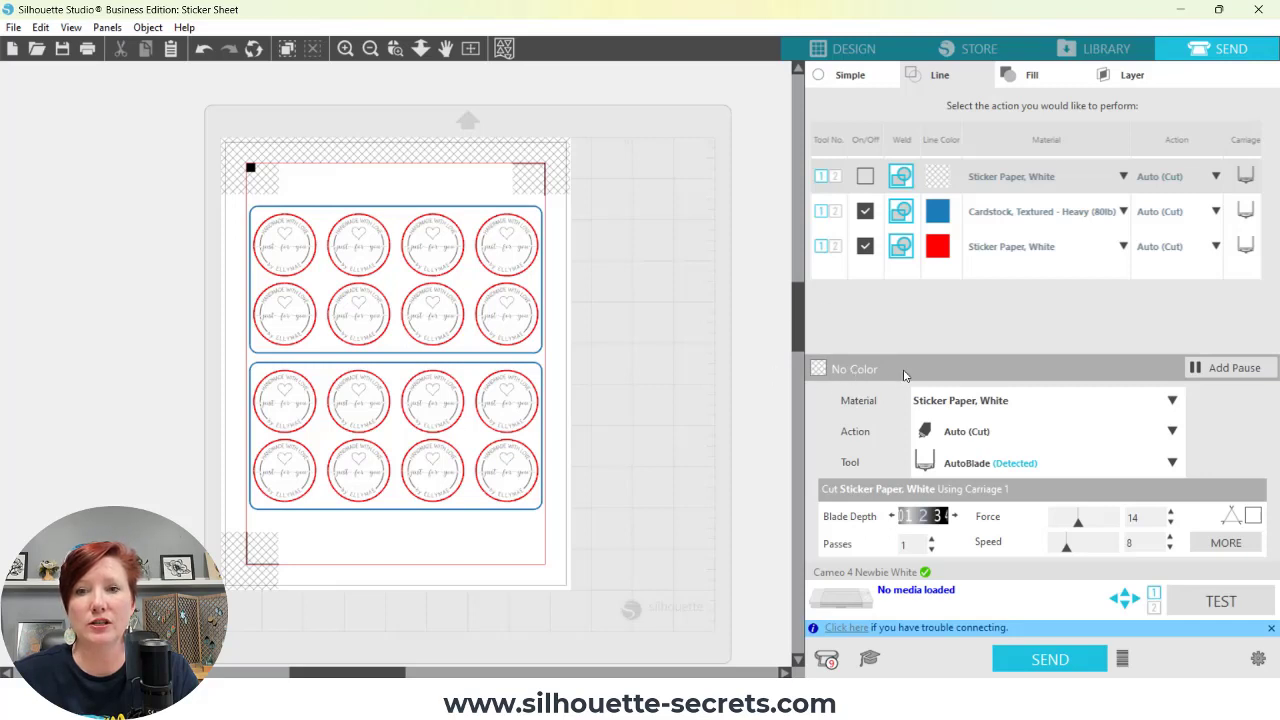
mouse_move(884, 370)
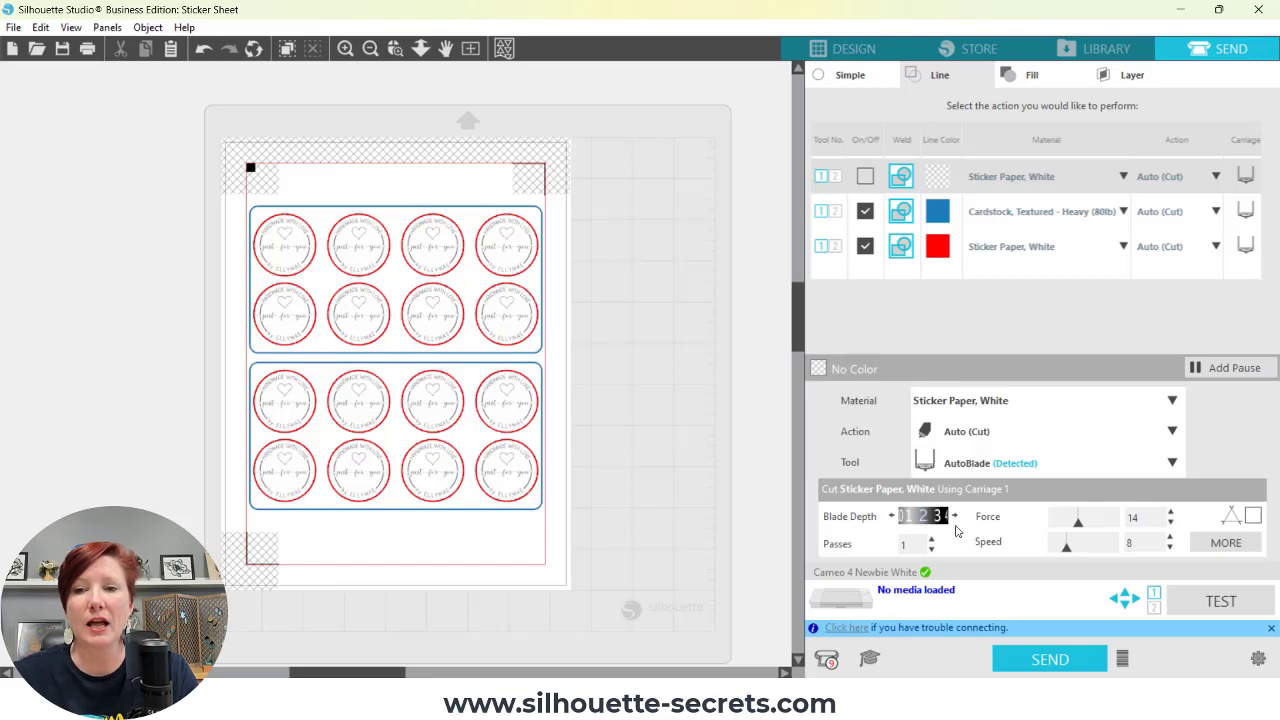
mouse_move(882, 454)
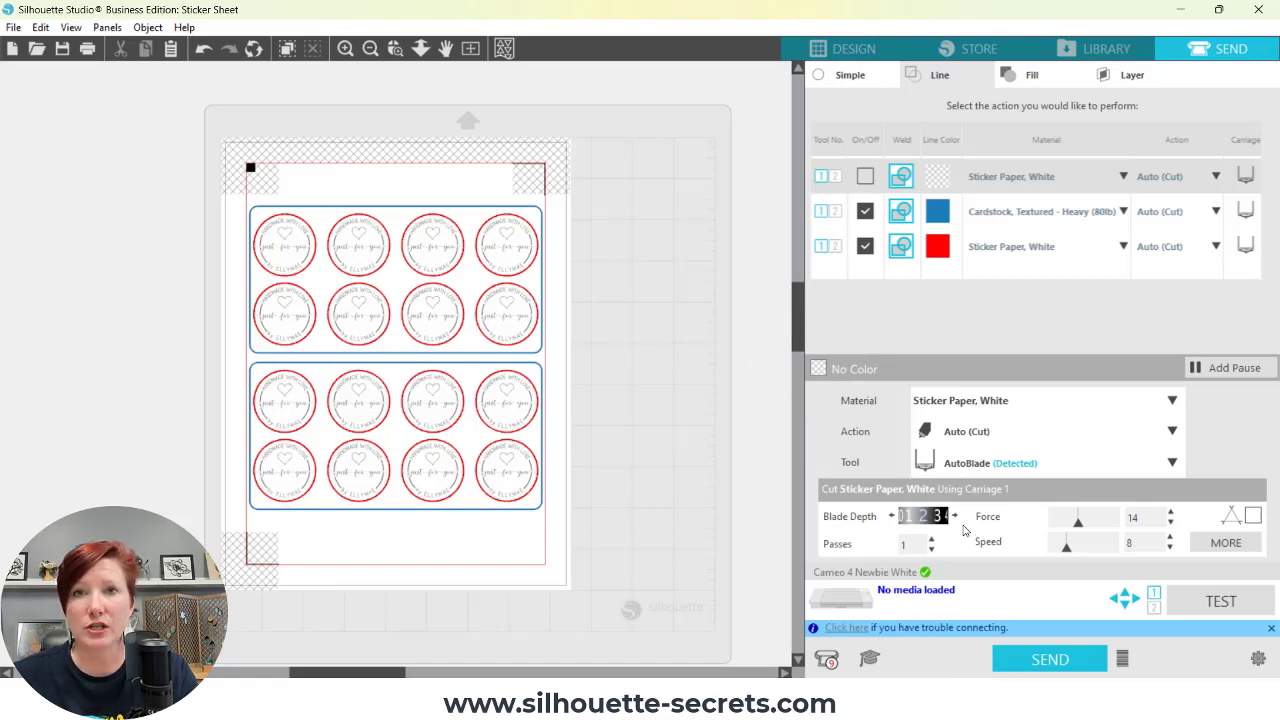
mouse_move(1002, 250)
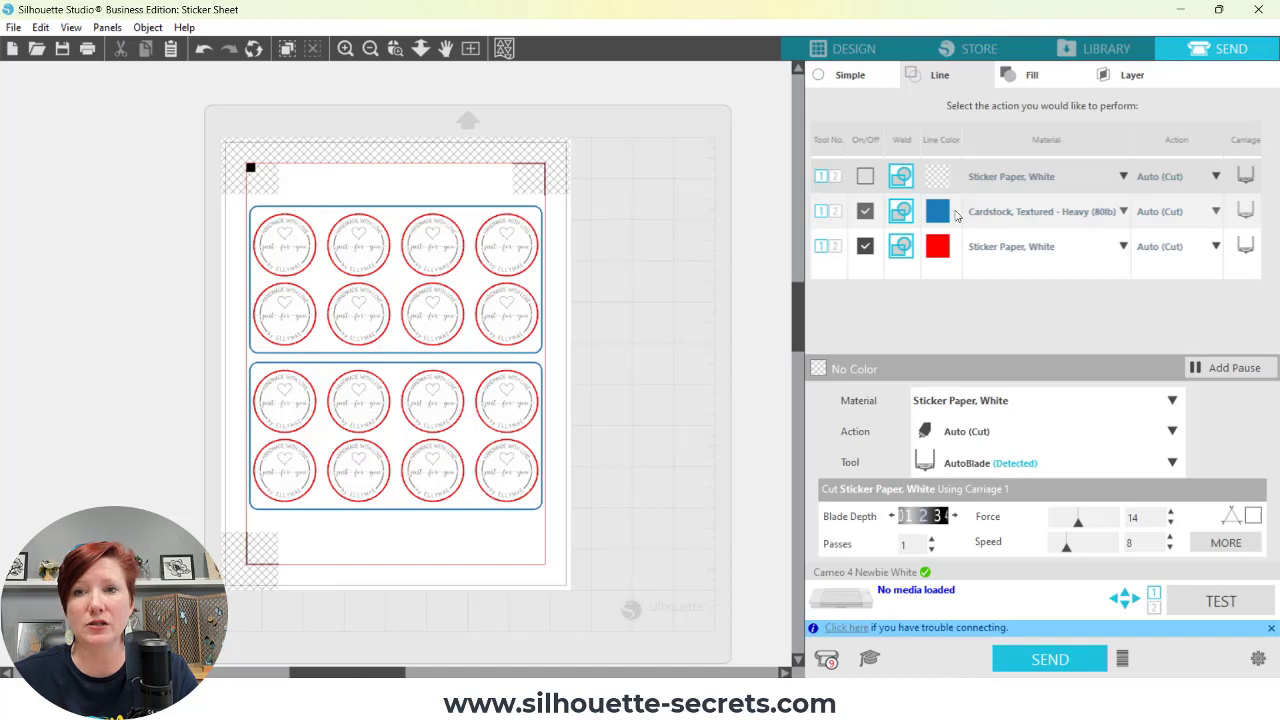
mouse_move(984, 216)
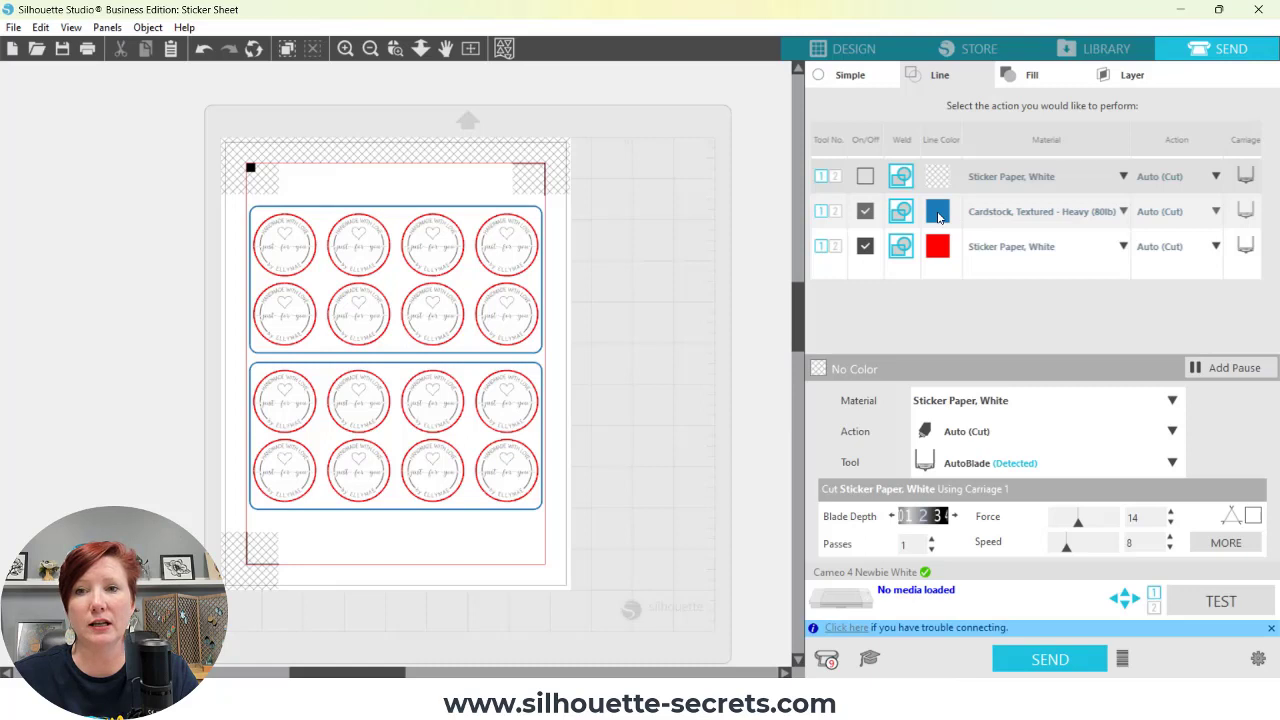
Display the blue lines' Cardstock, Textured - Heavy settings: AutoBlade, force 30, speed 4.
left_click(938, 211)
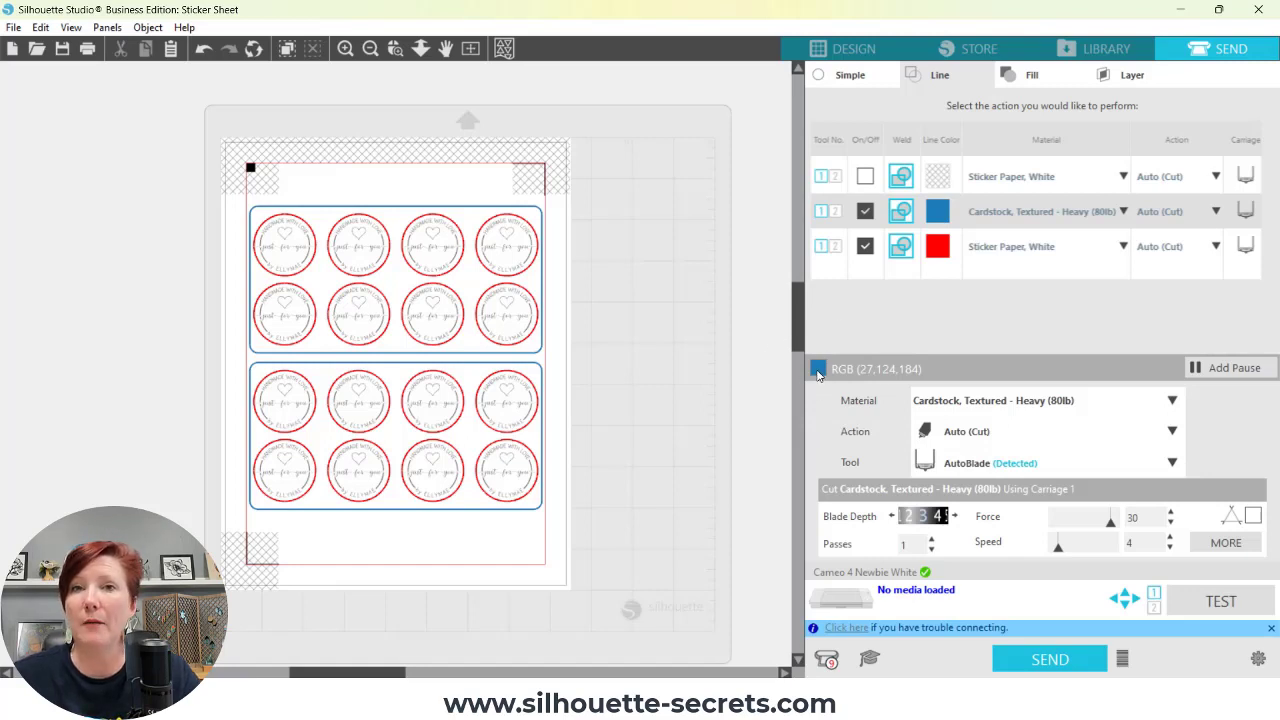
mouse_move(964, 323)
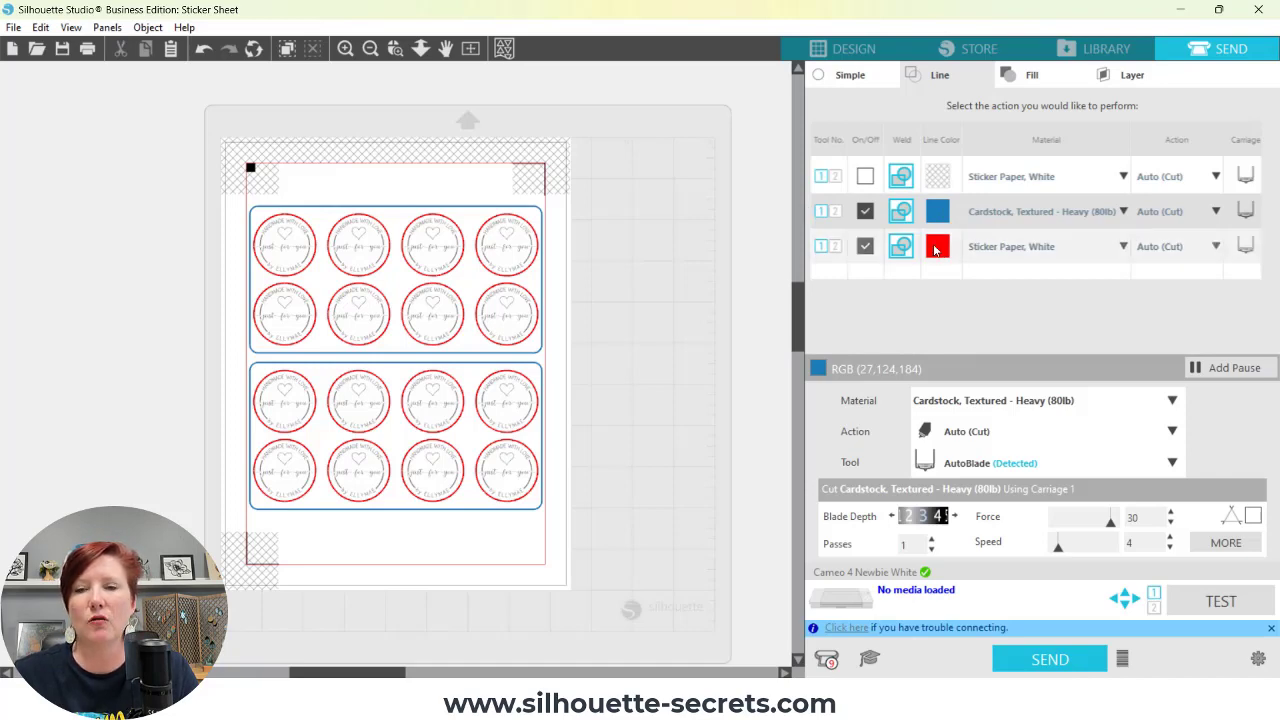
Display the red lines' Sticker Paper, White settings: AutoBlade, force 14, speed 8, one pass.
left_click(941, 246)
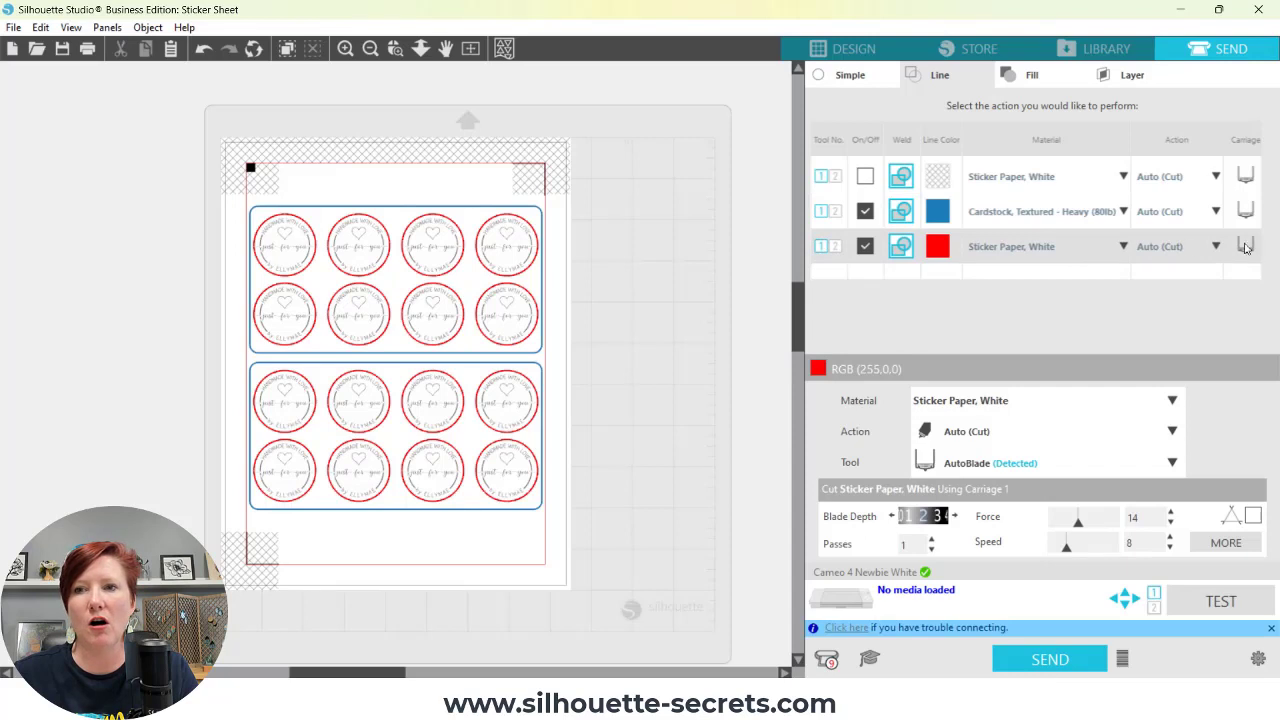
mouse_move(1080, 246)
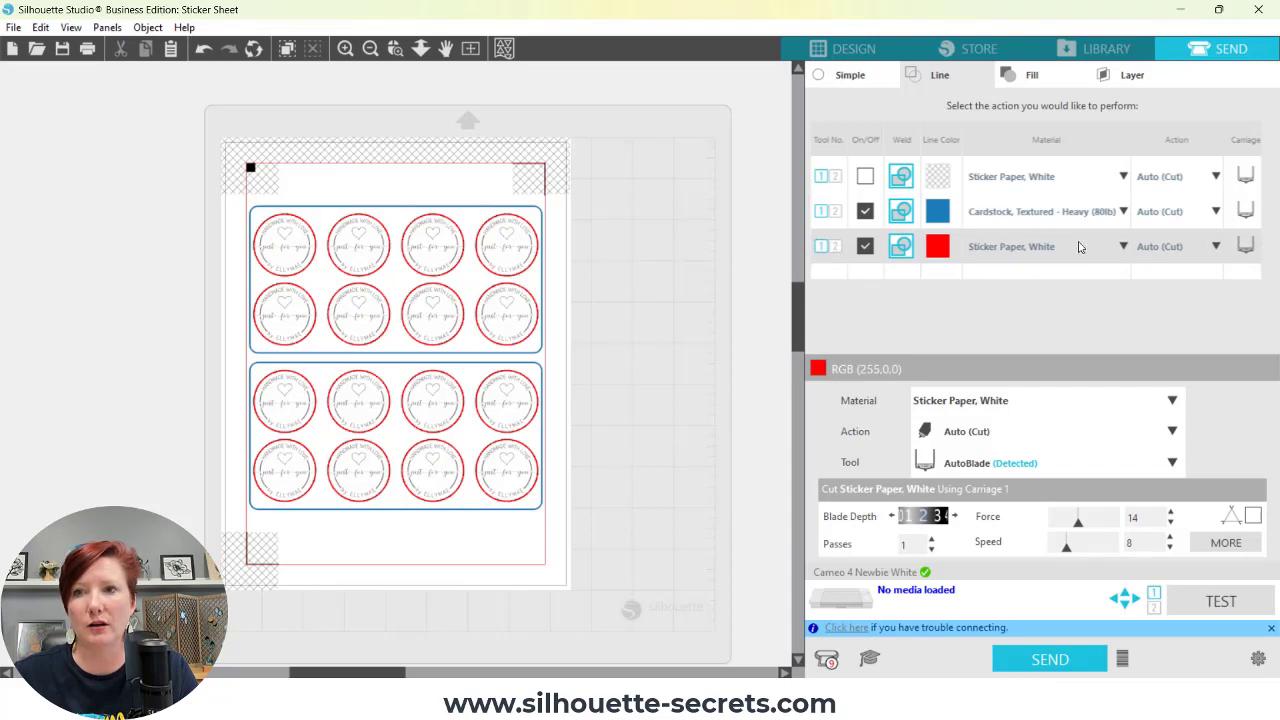
mouse_move(803, 253)
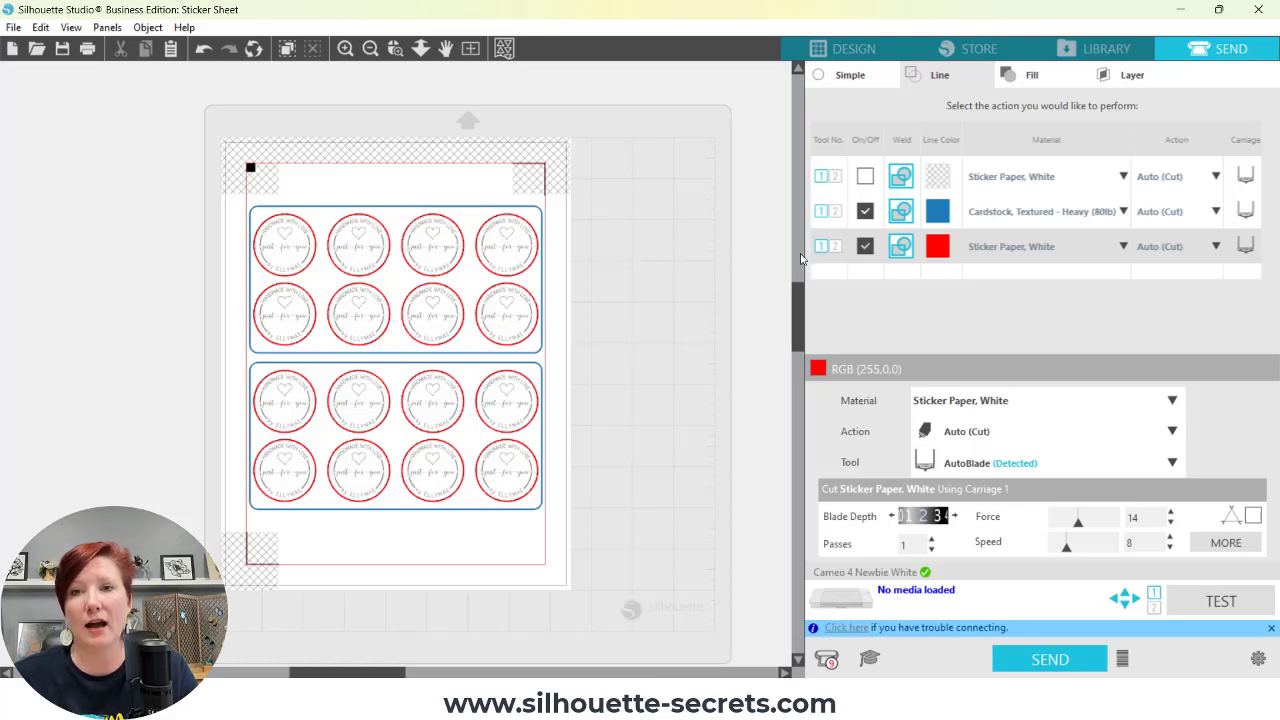
mouse_move(990, 251)
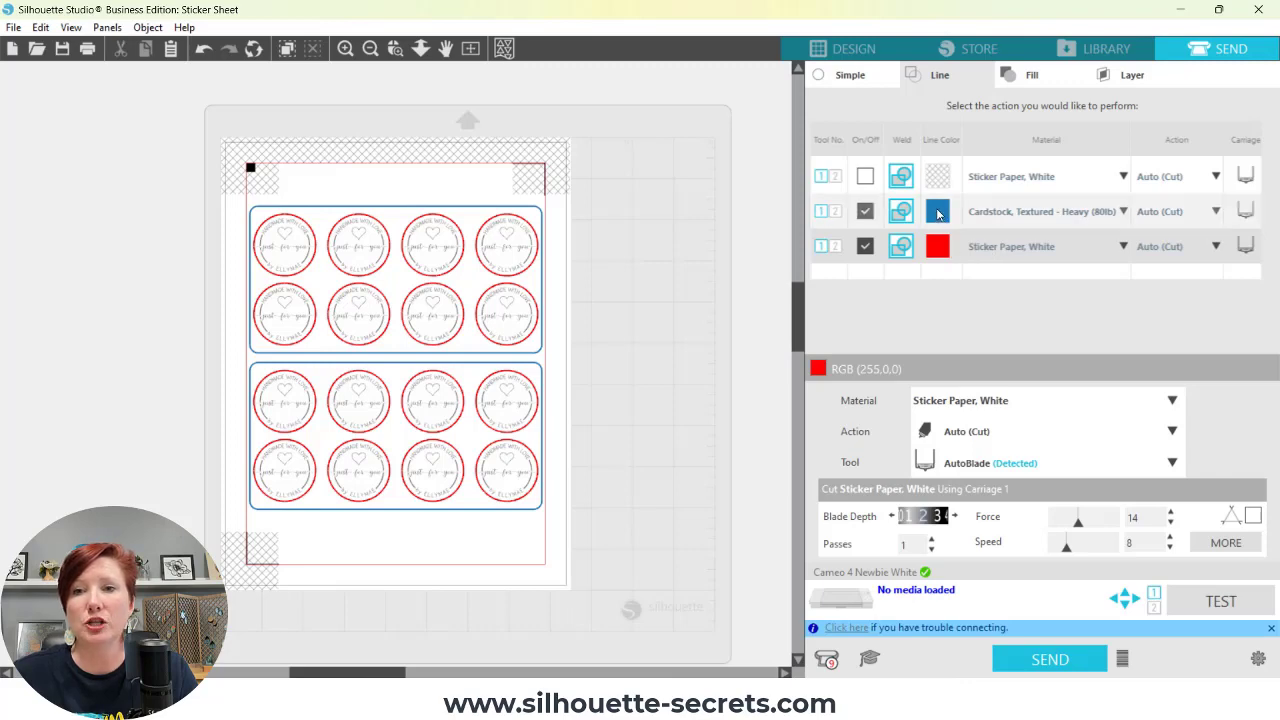
Select the blue line entry to see its heavy cardstock settings: force 30, speed 4.
left_click(938, 211)
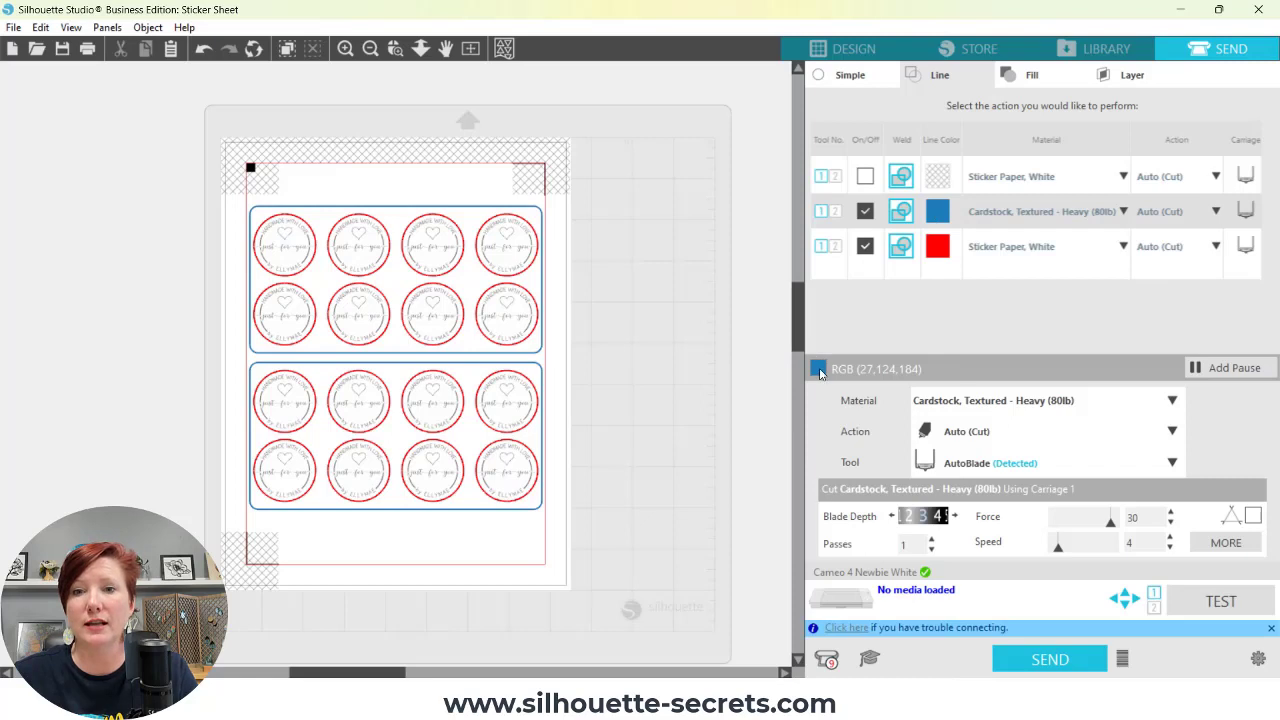
mouse_move(845, 363)
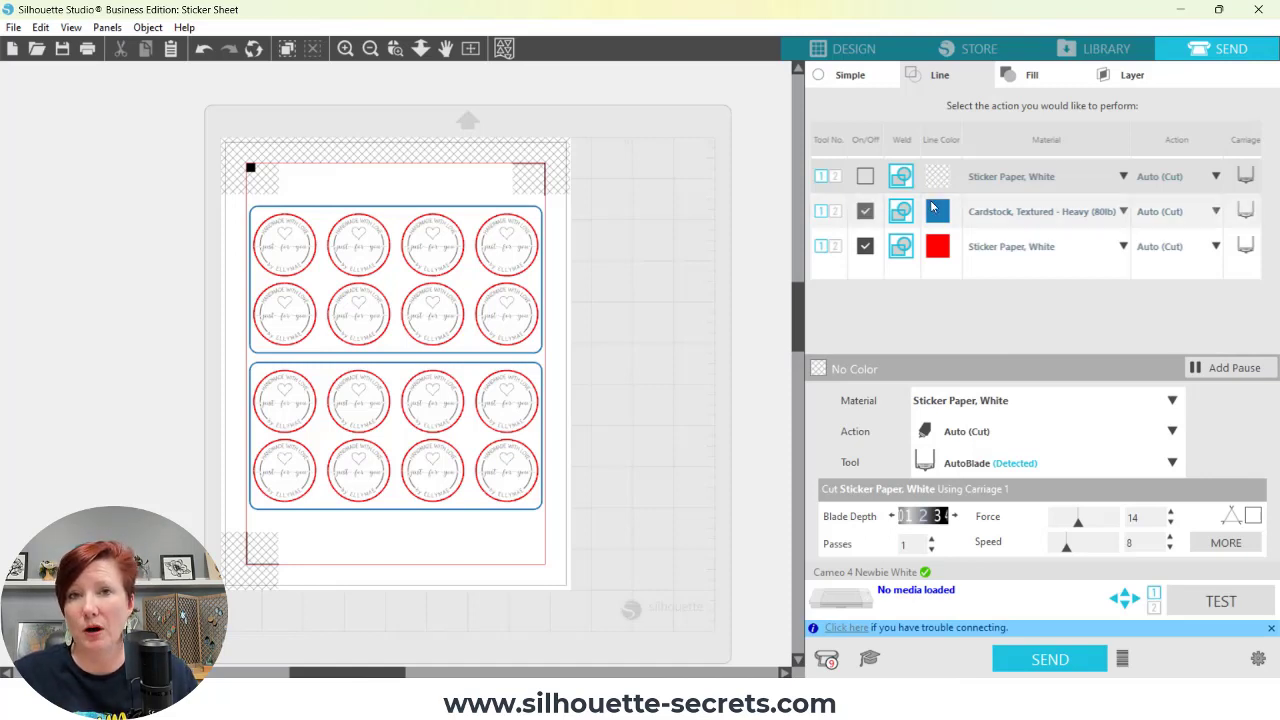
Reselect the blue line entry to show Cardstock, Textured - Heavy (80lb), one pass.
left_click(938, 211)
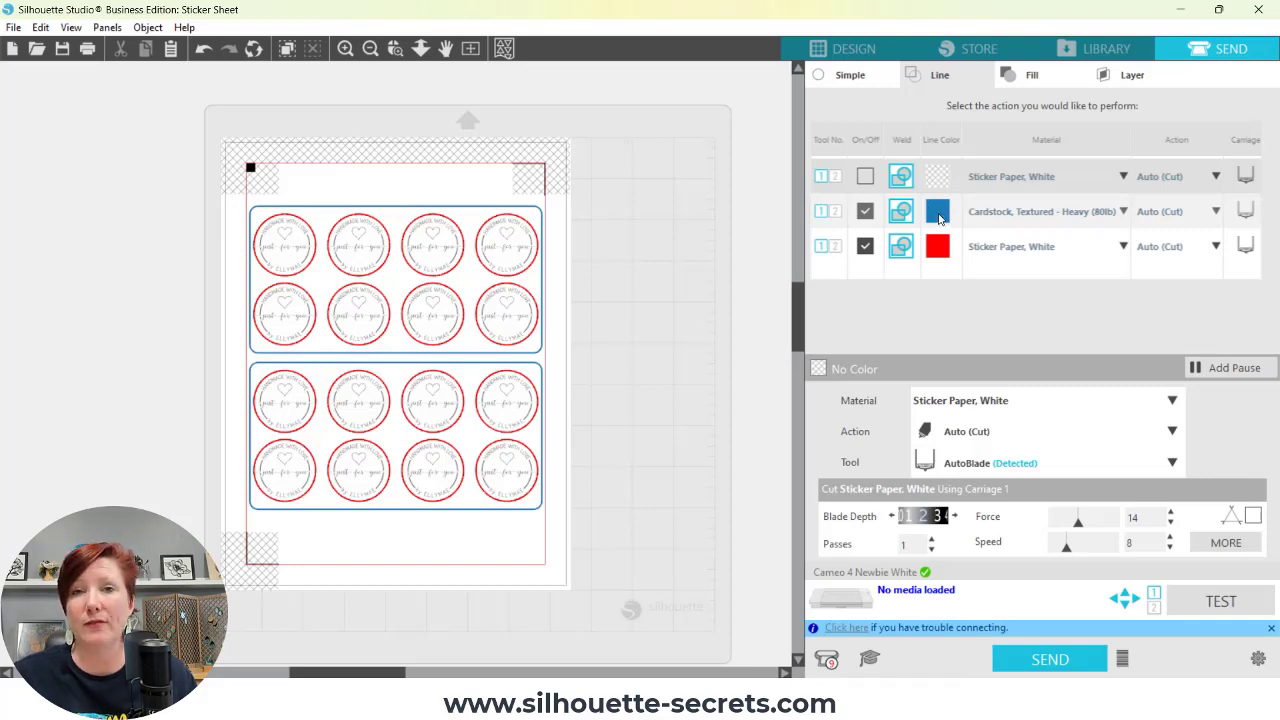
left_click(940, 211)
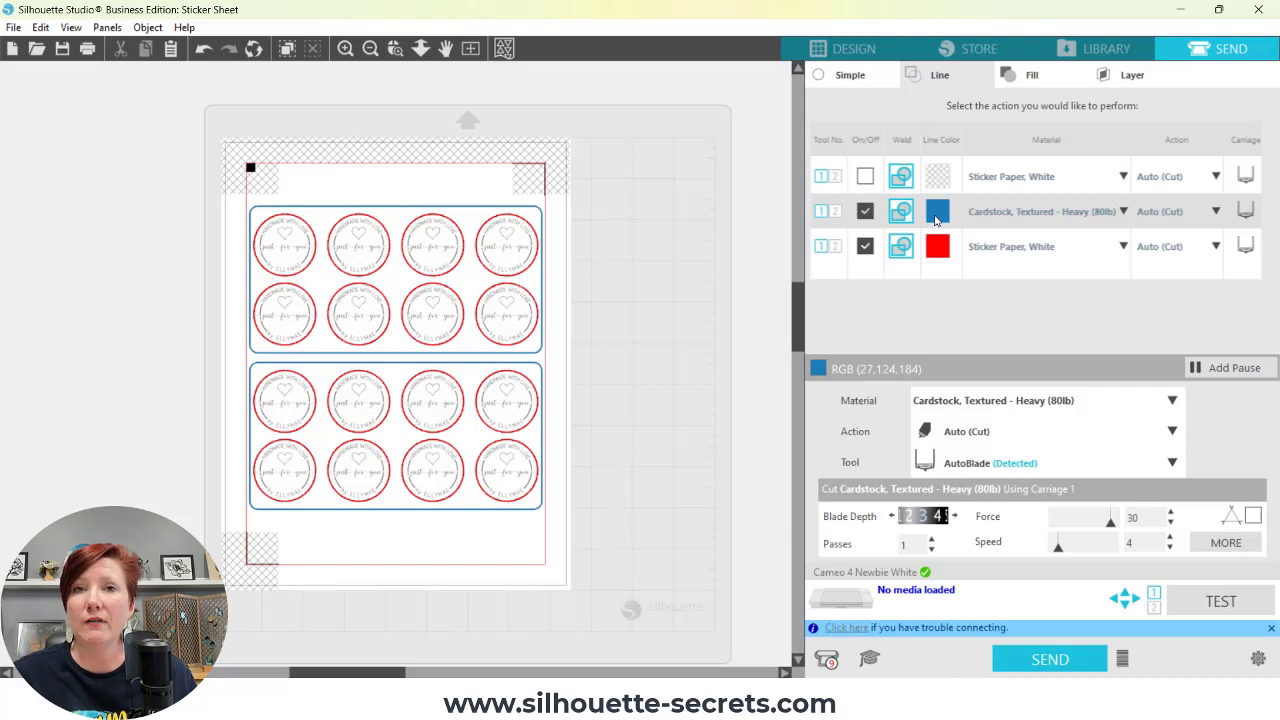
mouse_move(936, 219)
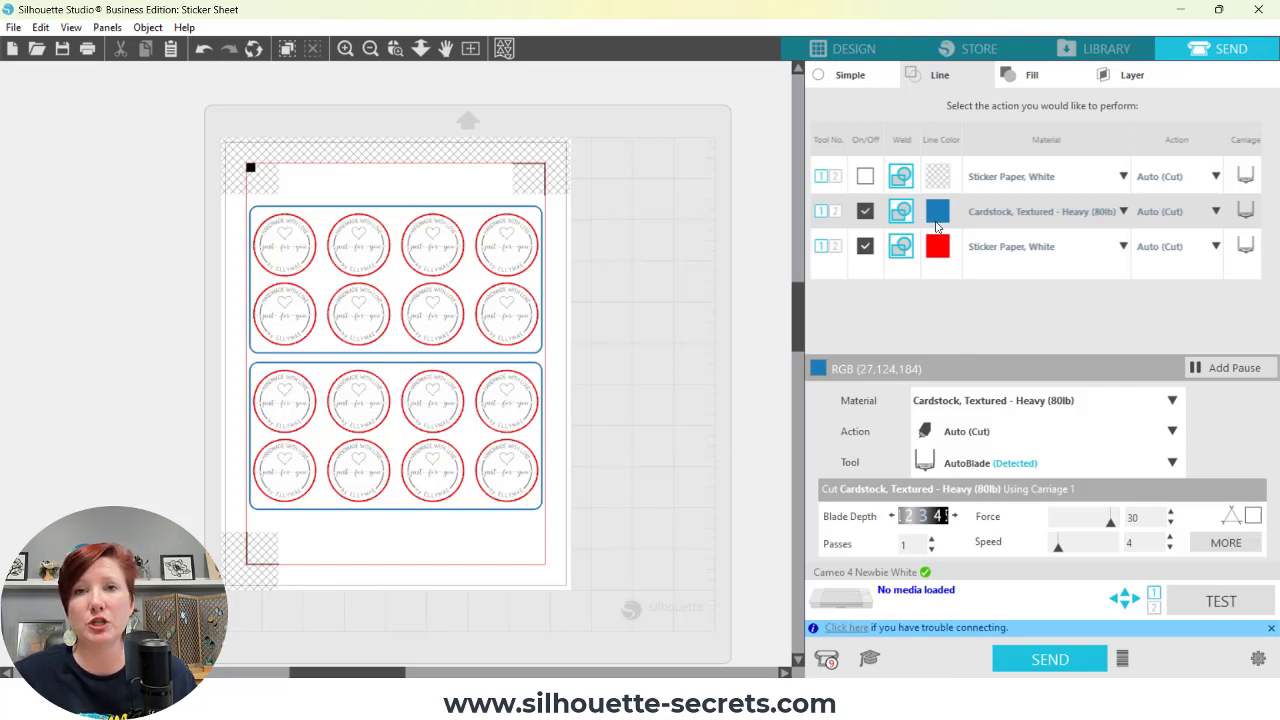